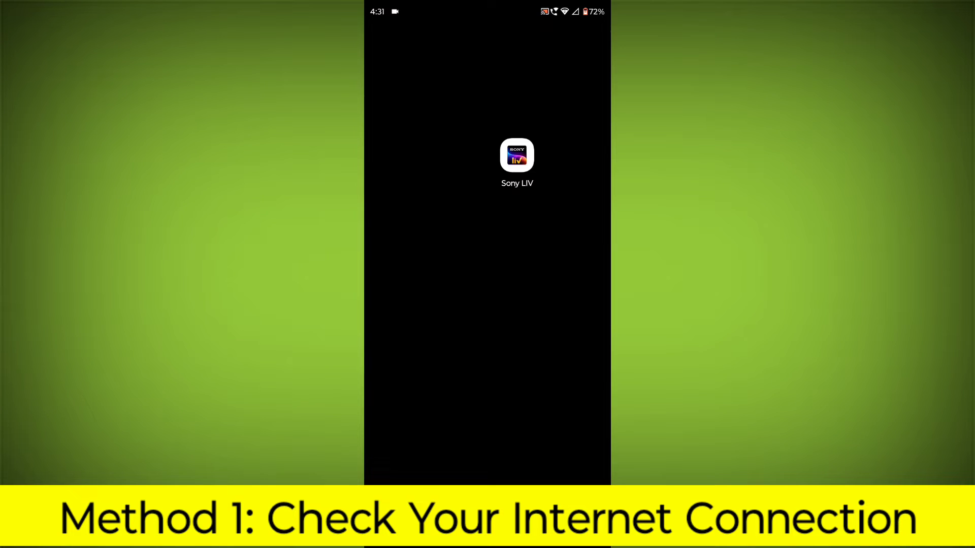
- Swipe the home screen to the page holding the Play Store icon
{"action": "scroll", "scroll_direction": "down", "scroll_amount": 3}
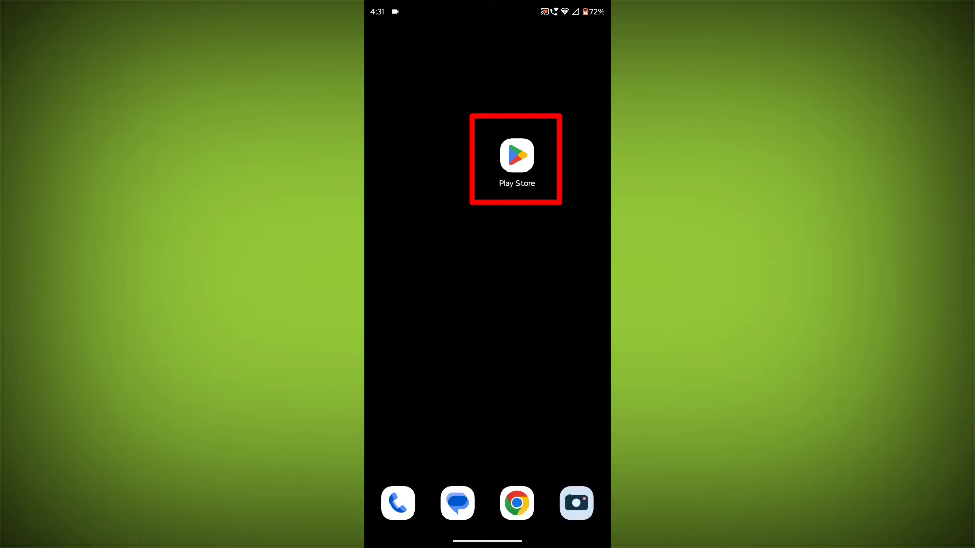
- Search the Play Store for 'sonyli' and land on the Sony LIV: Sports, Entertainment listing
{"action": "left_click", "coordinate": [516, 156]}
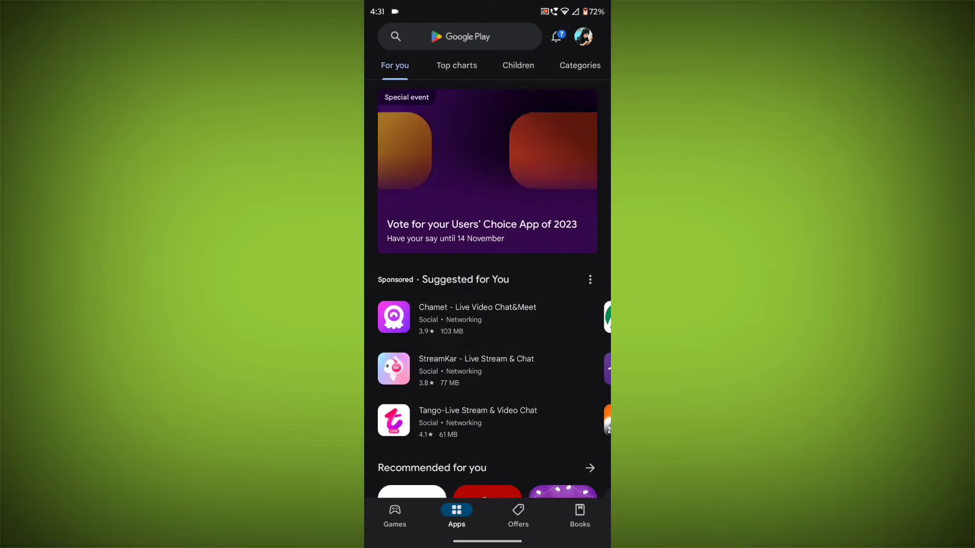
{"action": "type", "text": "sonyli"}
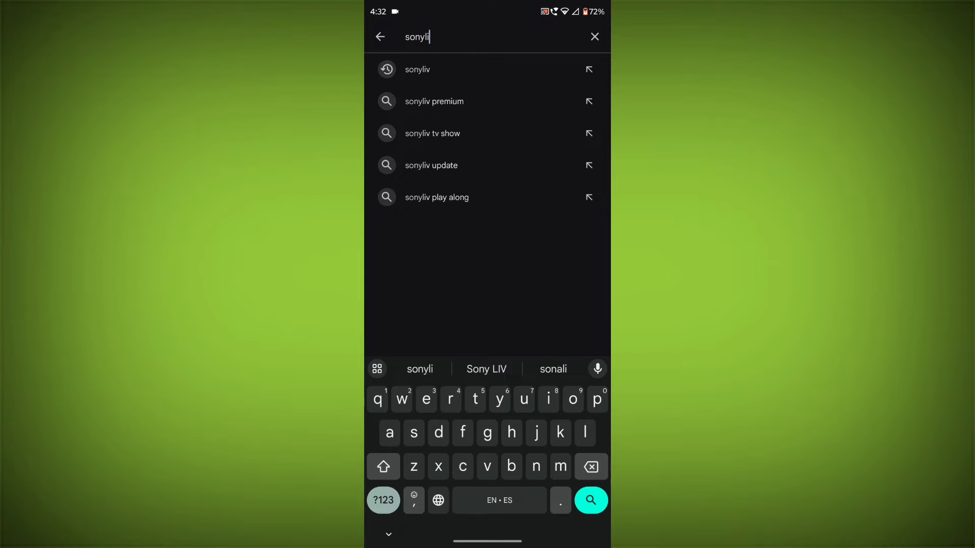
{"action": "left_click", "coordinate": [417, 69]}
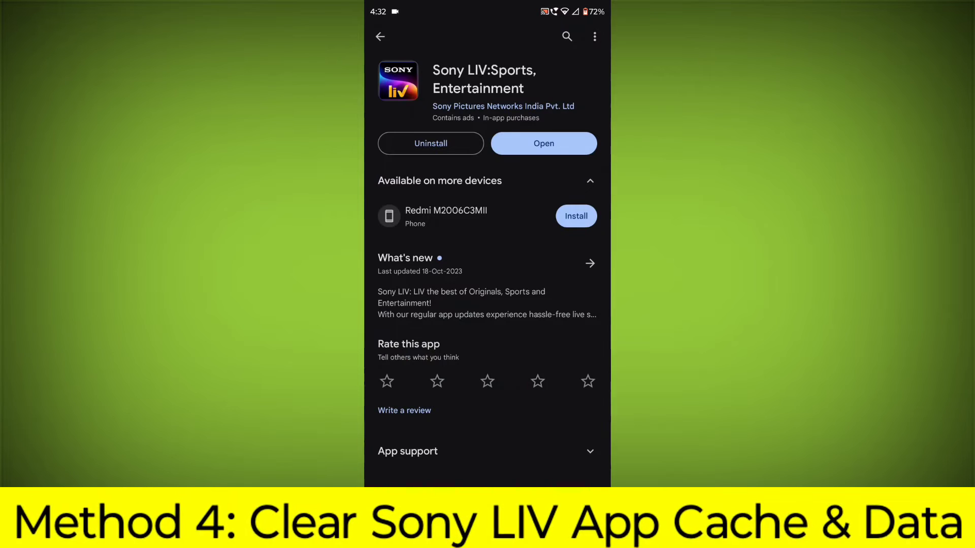
- Return home and bring up Sony LIV's long-press shortcut menu with App info offered
{"action": "scroll", "scroll_direction": "down", "scroll_amount": 3}
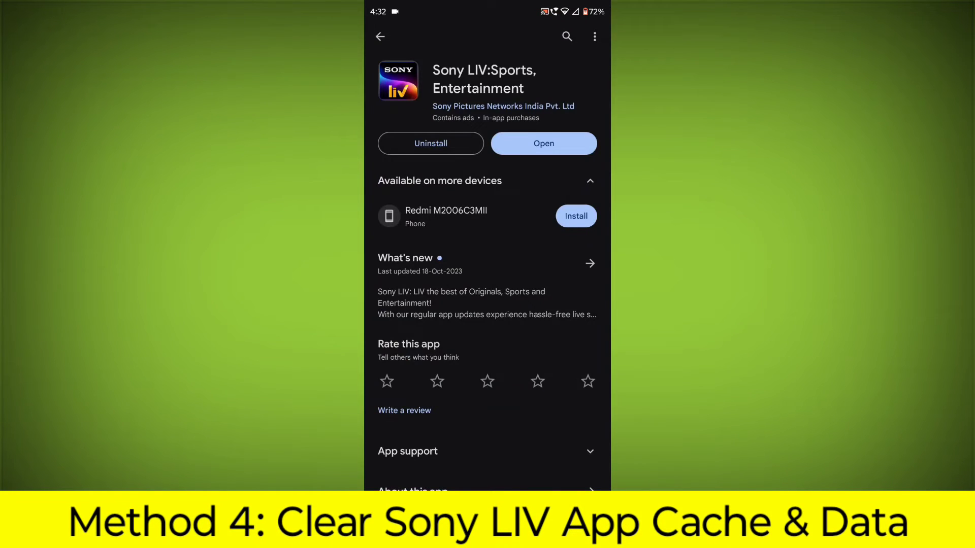
{"action": "left_click", "coordinate": [543, 143]}
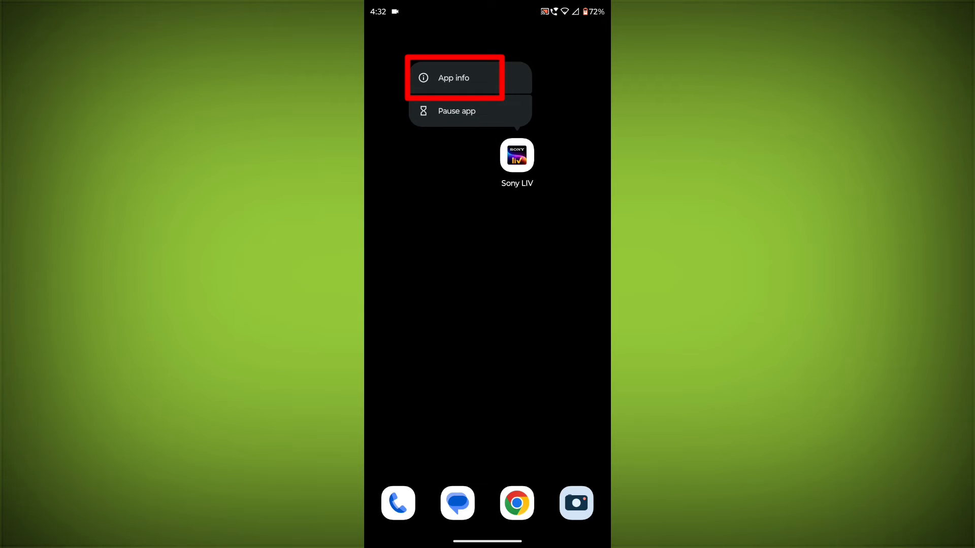
- In App info > Storage & cache, clear Sony LIV's cache to 0 B and request Clear storage
{"action": "left_click", "coordinate": [453, 78]}
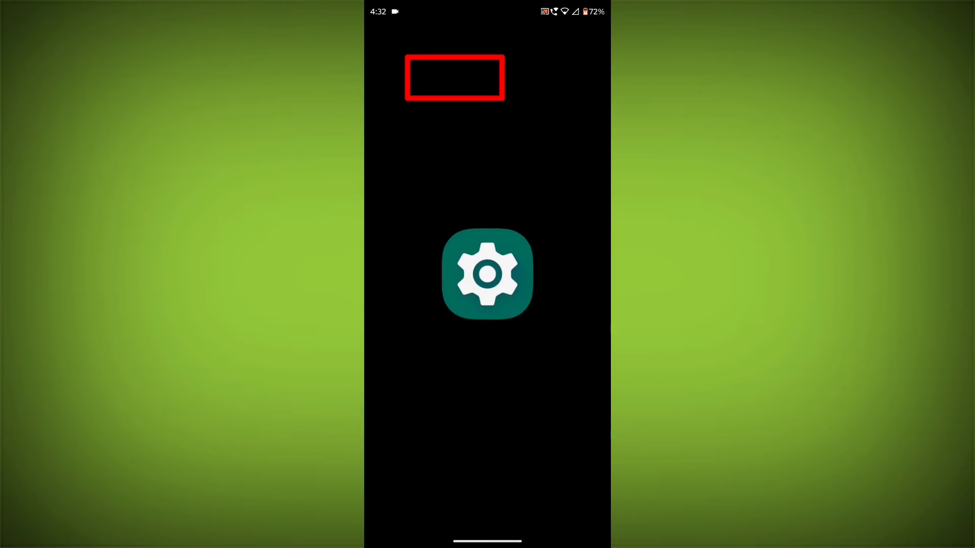
{"action": "left_click", "coordinate": [486, 274]}
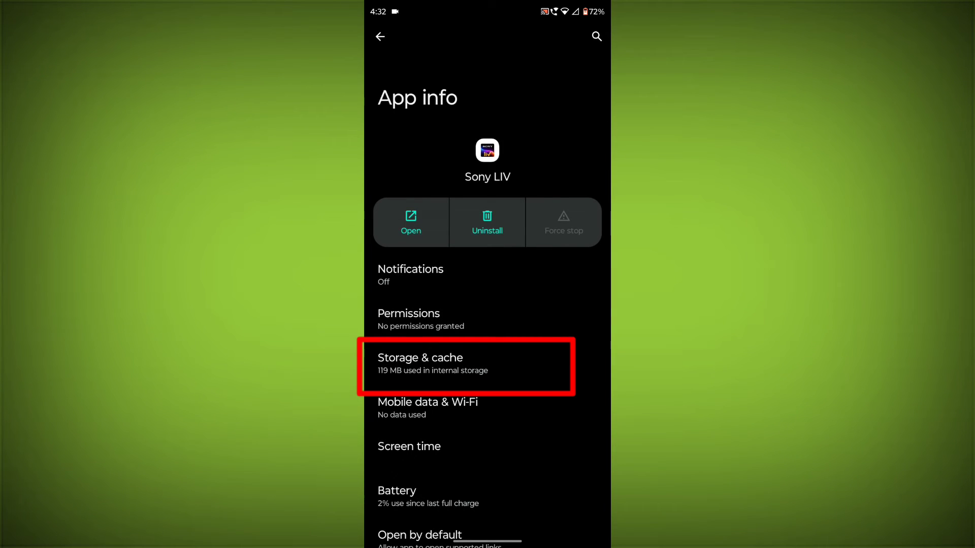
{"action": "left_click", "coordinate": [466, 366]}
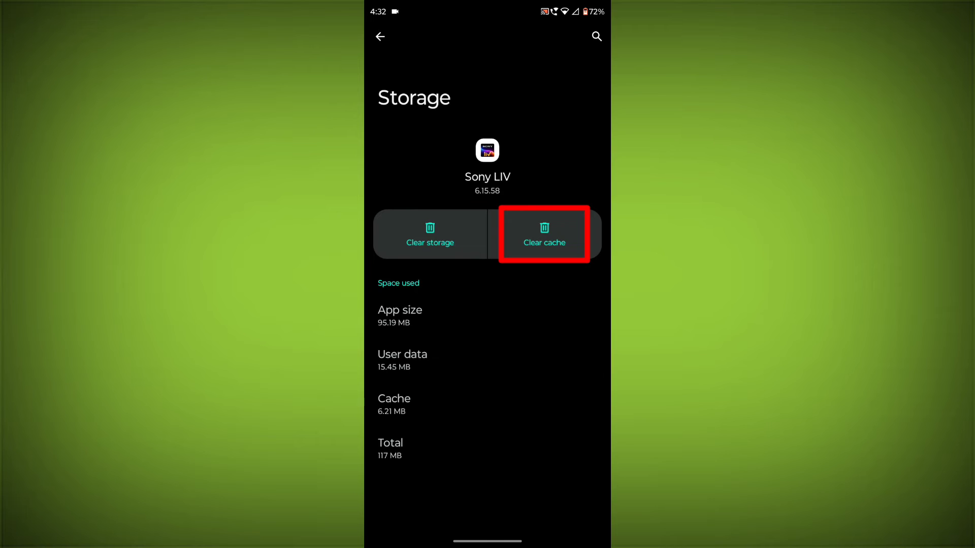
{"action": "left_click", "coordinate": [543, 235]}
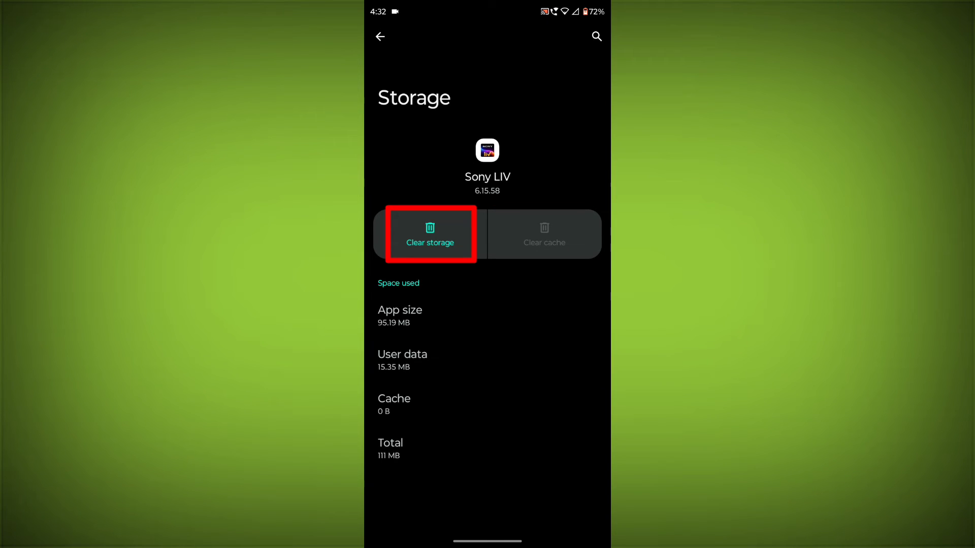
{"action": "left_click", "coordinate": [429, 235]}
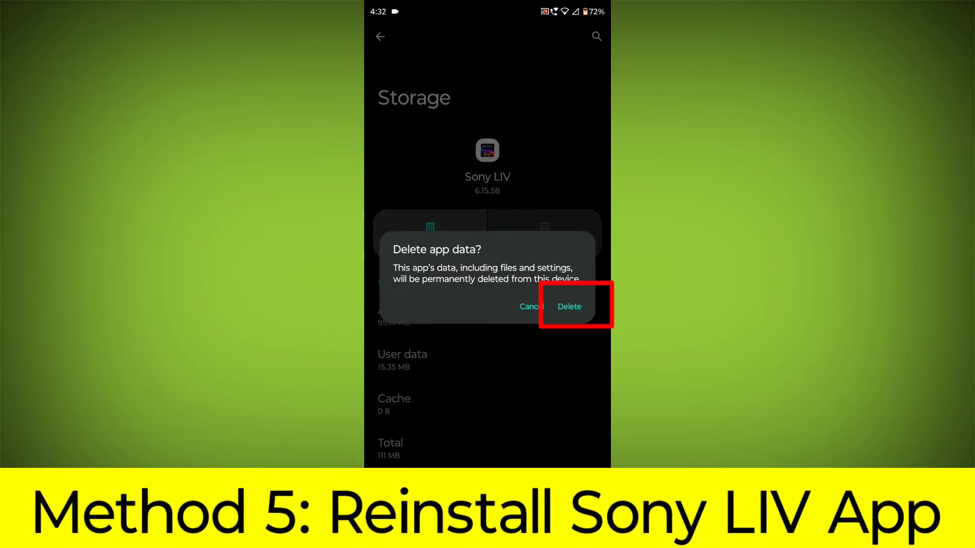
- Confirm deleting Sony LIV's data, then drag its icon to Uninstall and confirm removal
{"action": "left_click", "coordinate": [569, 307]}
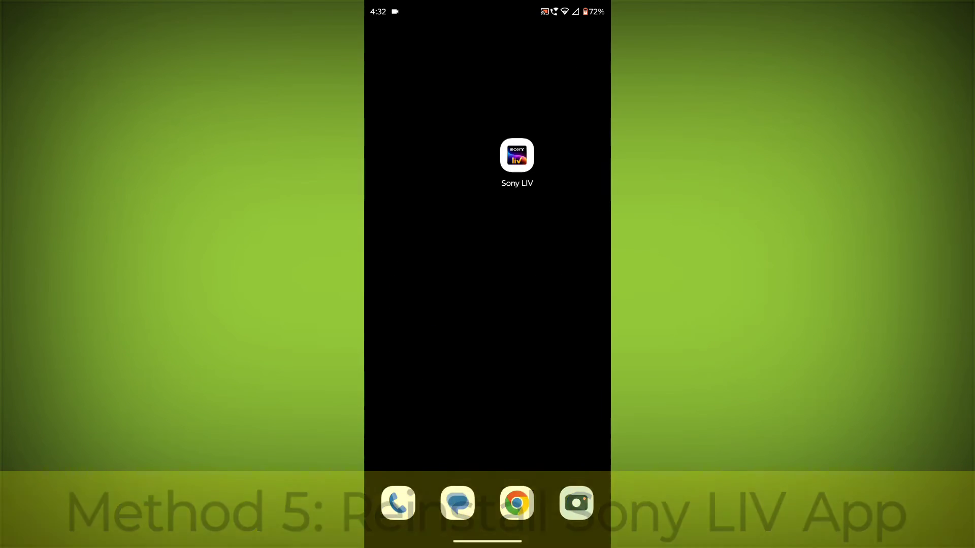
{"action": "left_click_drag", "start_coordinate": [517, 154], "coordinate": [519, 98]}
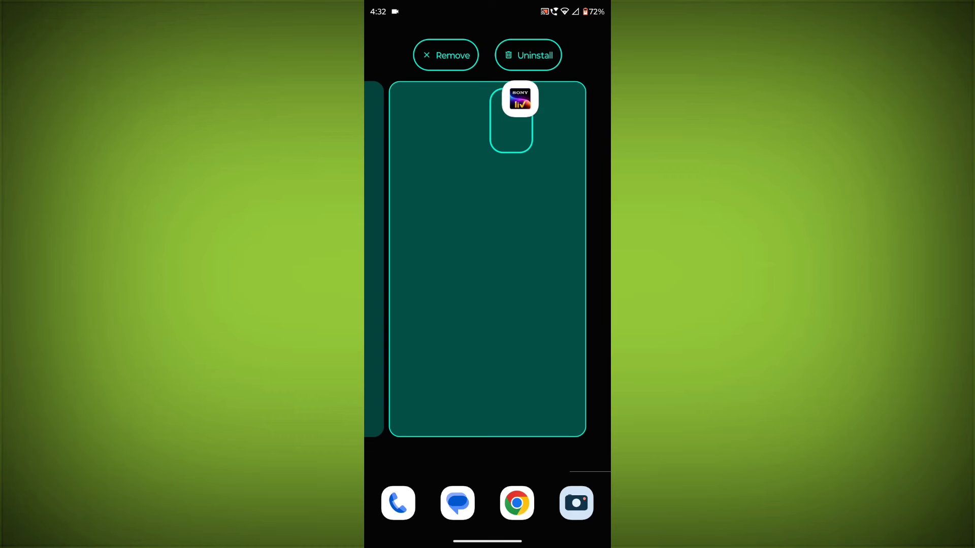
{"action": "left_click", "coordinate": [527, 55]}
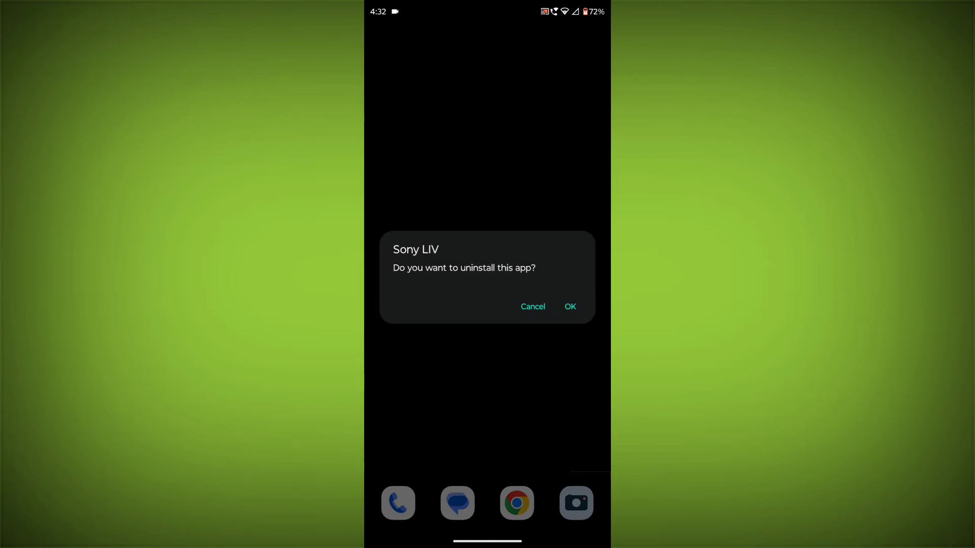
{"action": "left_click", "coordinate": [568, 307]}
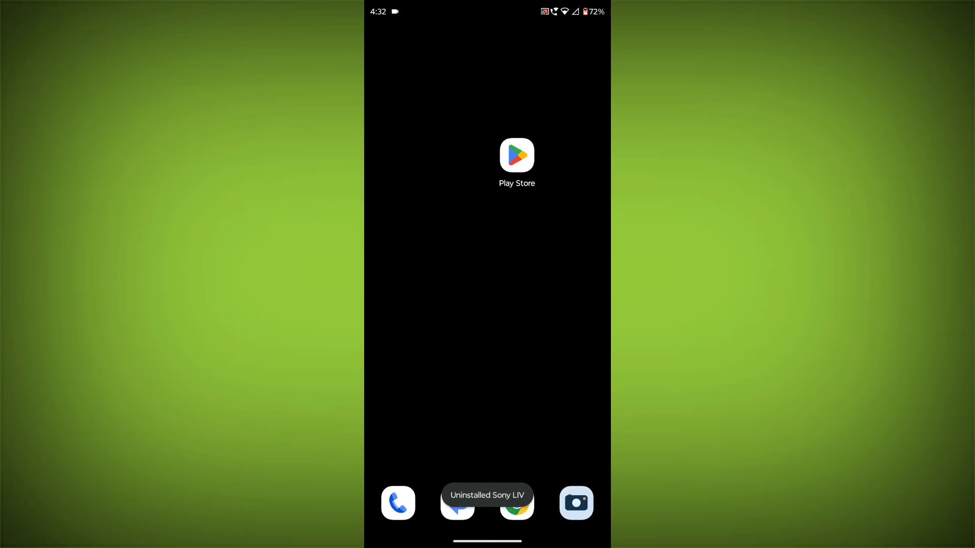